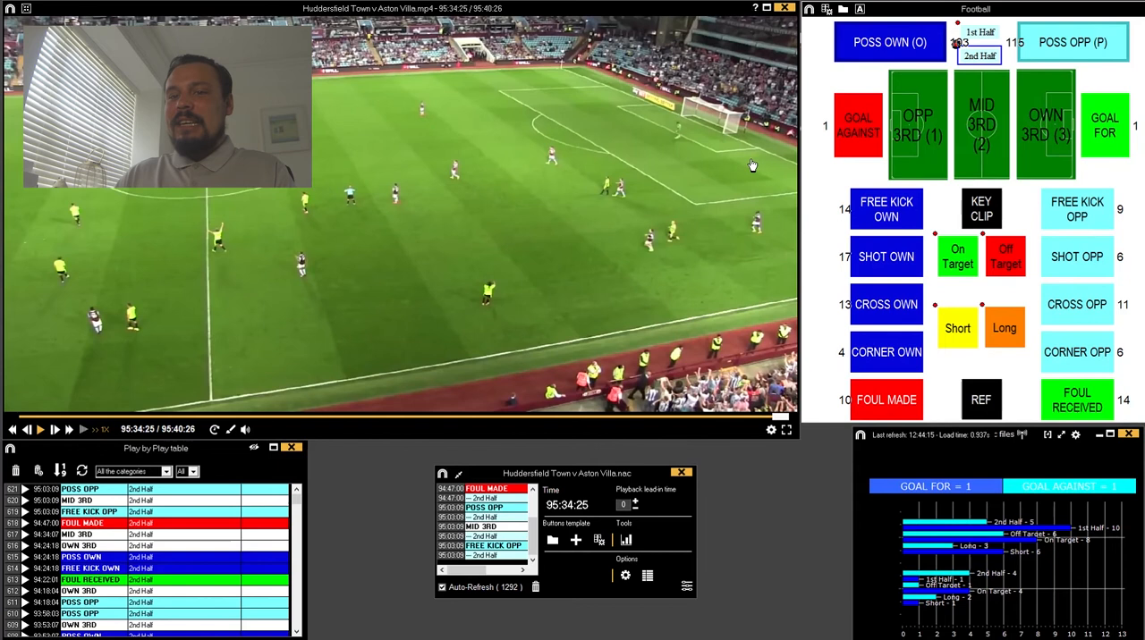
mouse_move(859, 73)
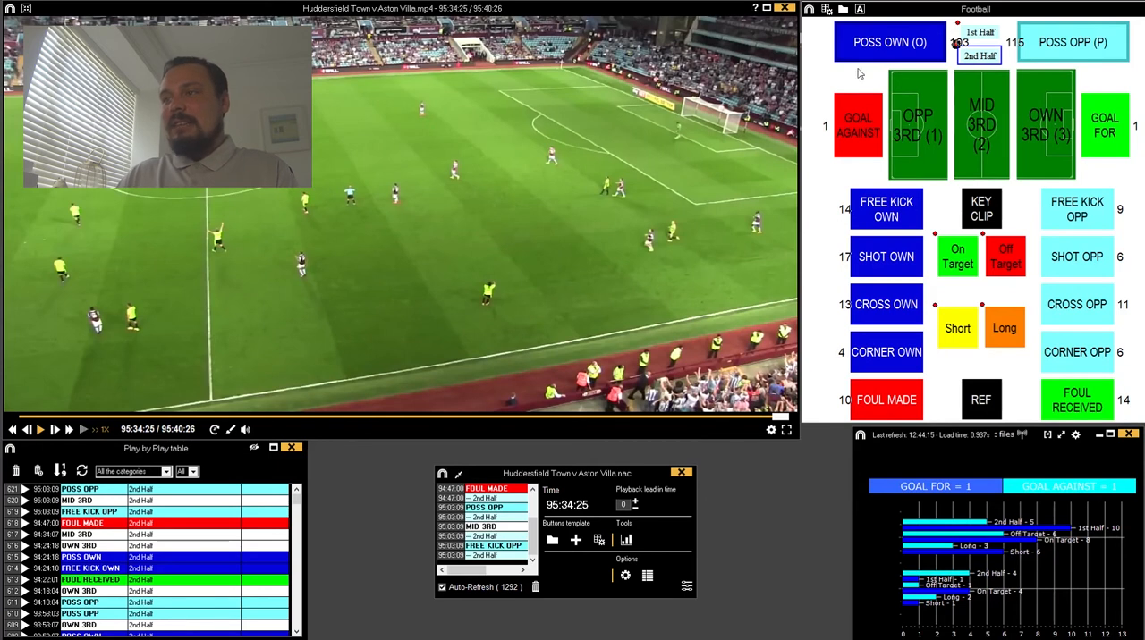
mouse_move(924, 397)
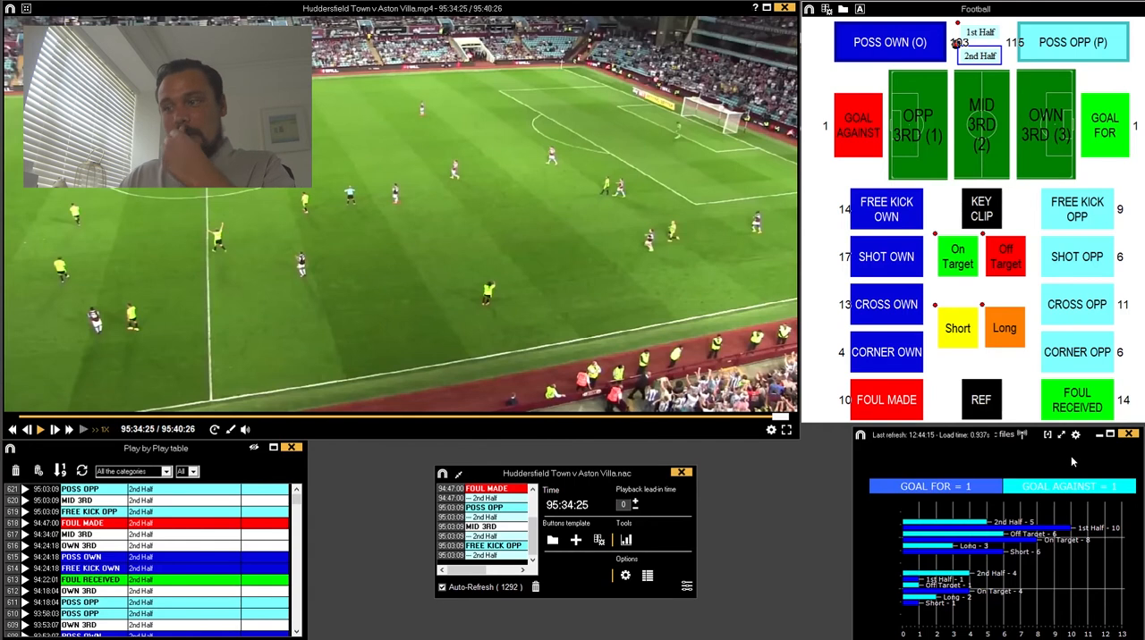
mouse_move(1073, 462)
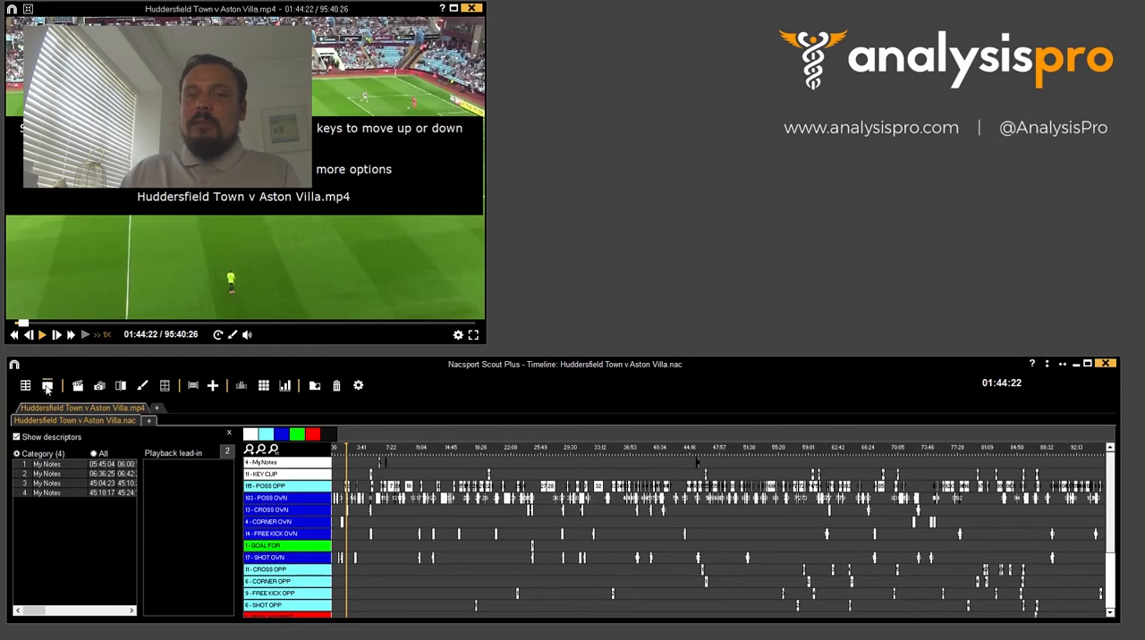
Create a new presentation from the timeline's presentation options
click(47, 385)
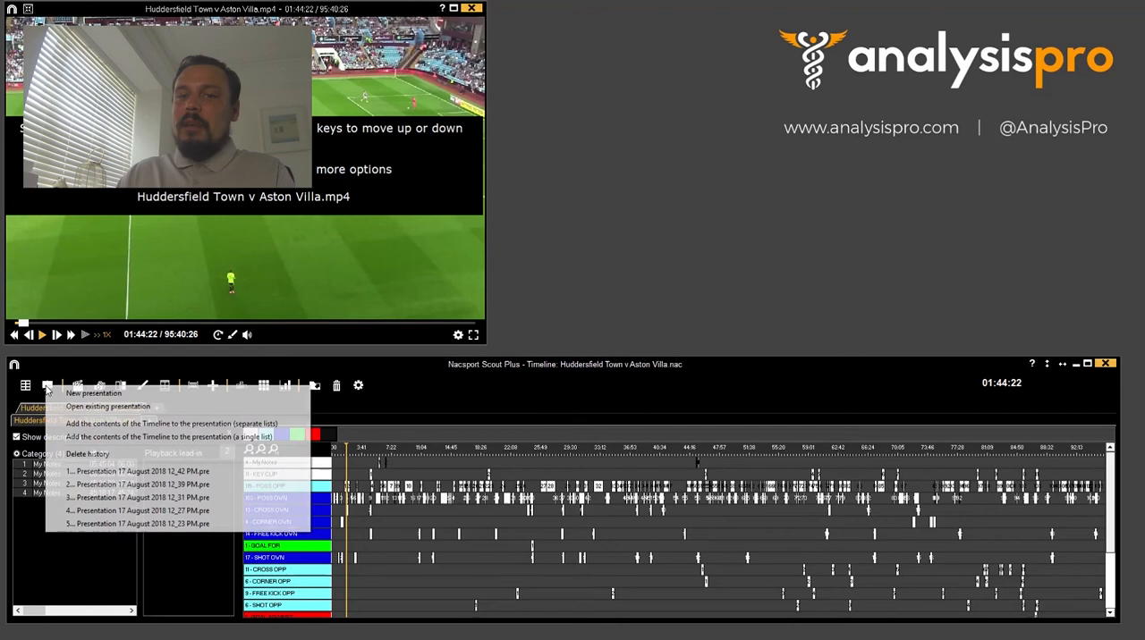
click(93, 393)
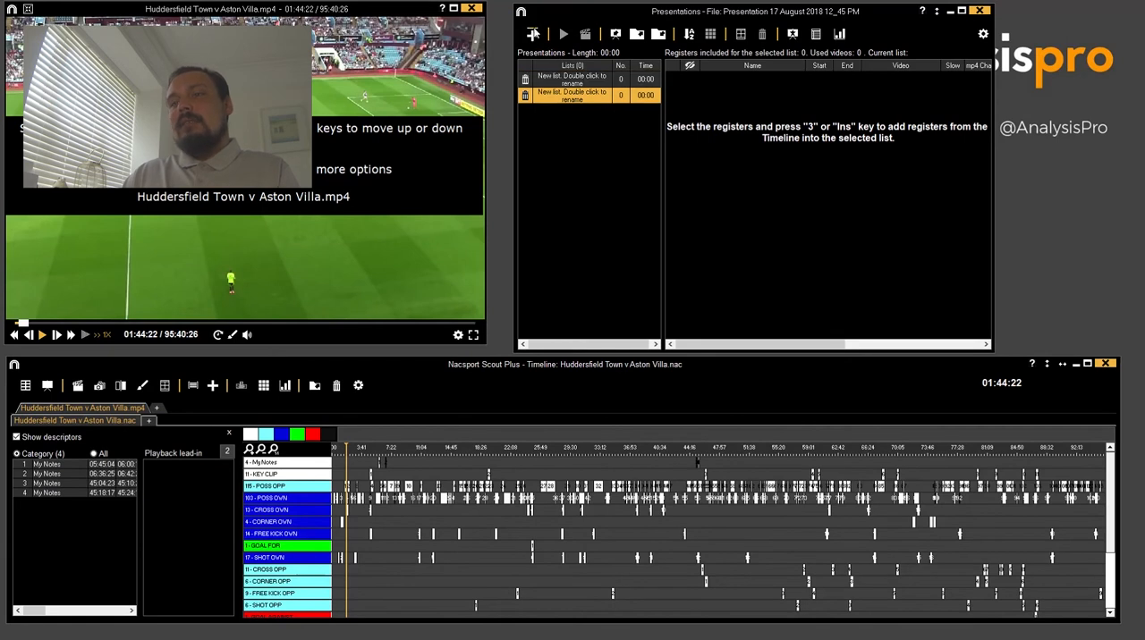
Add a third list to the presentation and select the My notes list
click(532, 34)
text(Goals)
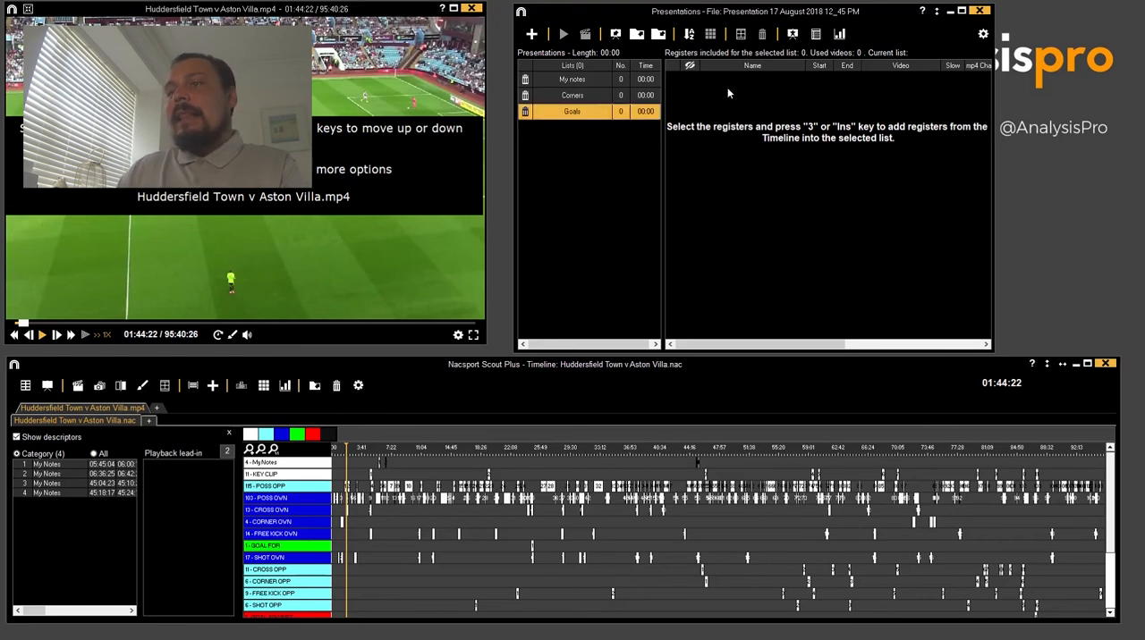
click(572, 80)
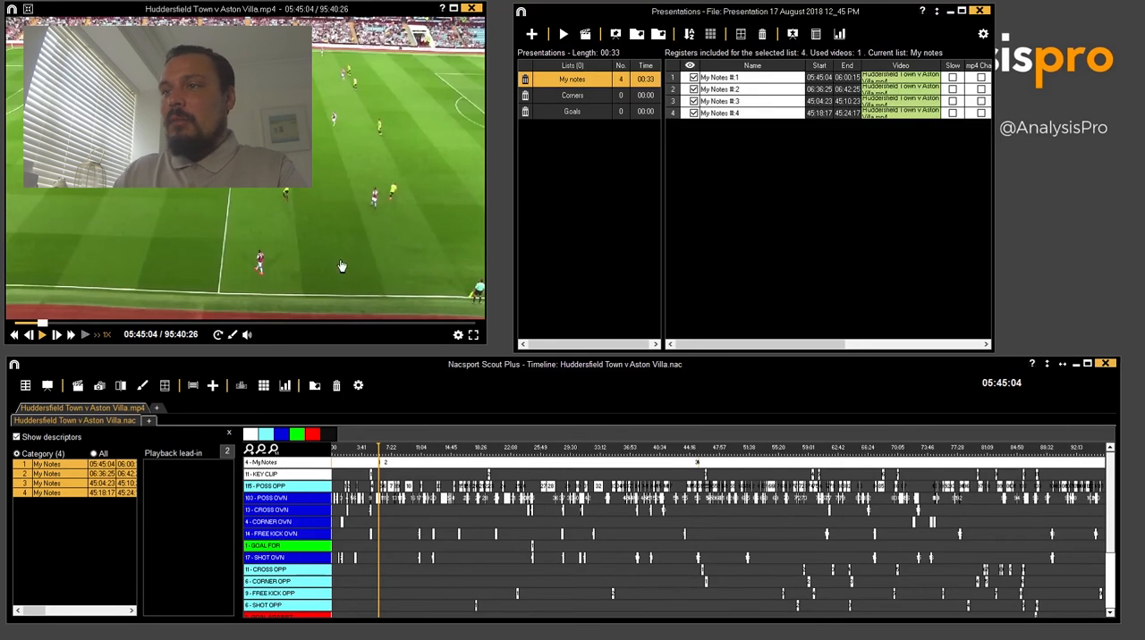
Fill the Corners and Goals lists in turn, then return to My notes
click(573, 95)
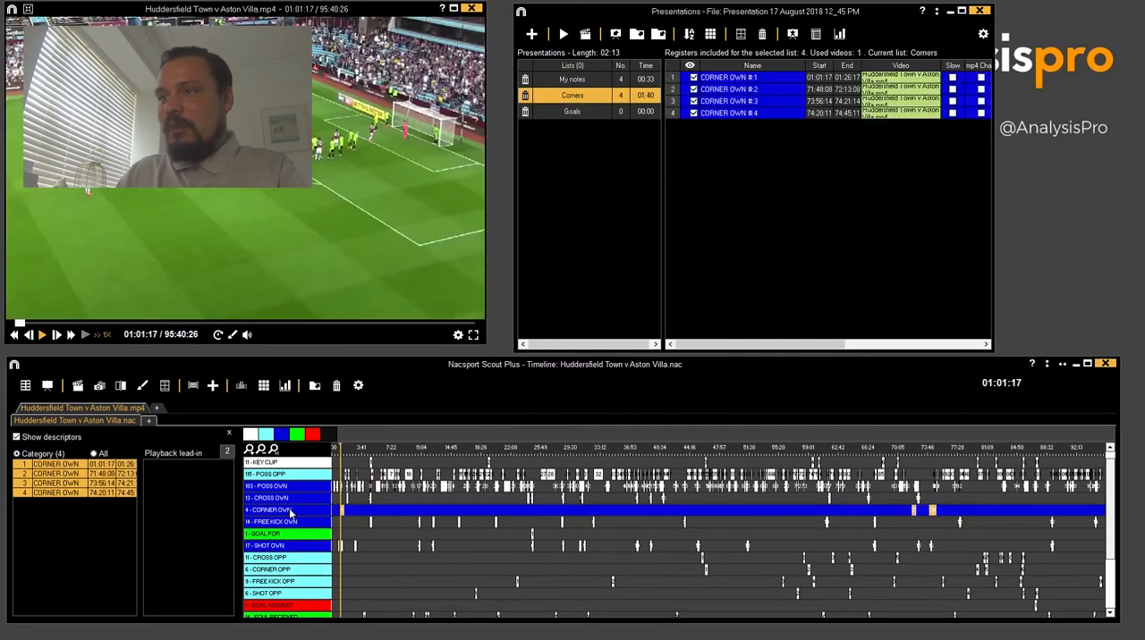
click(573, 111)
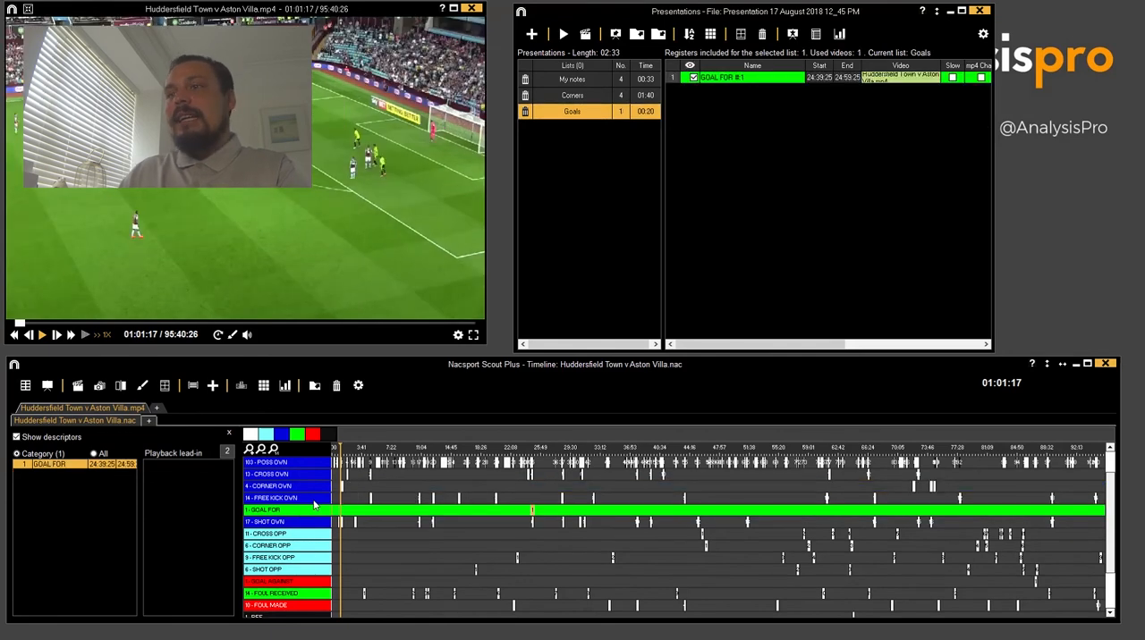
click(571, 78)
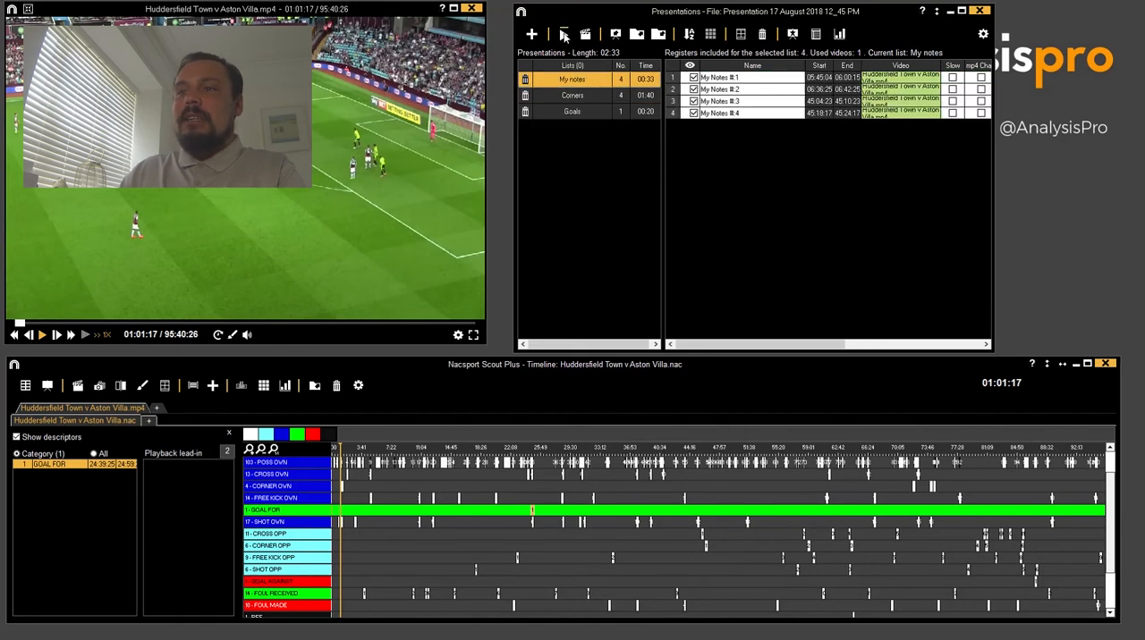
mouse_move(563, 34)
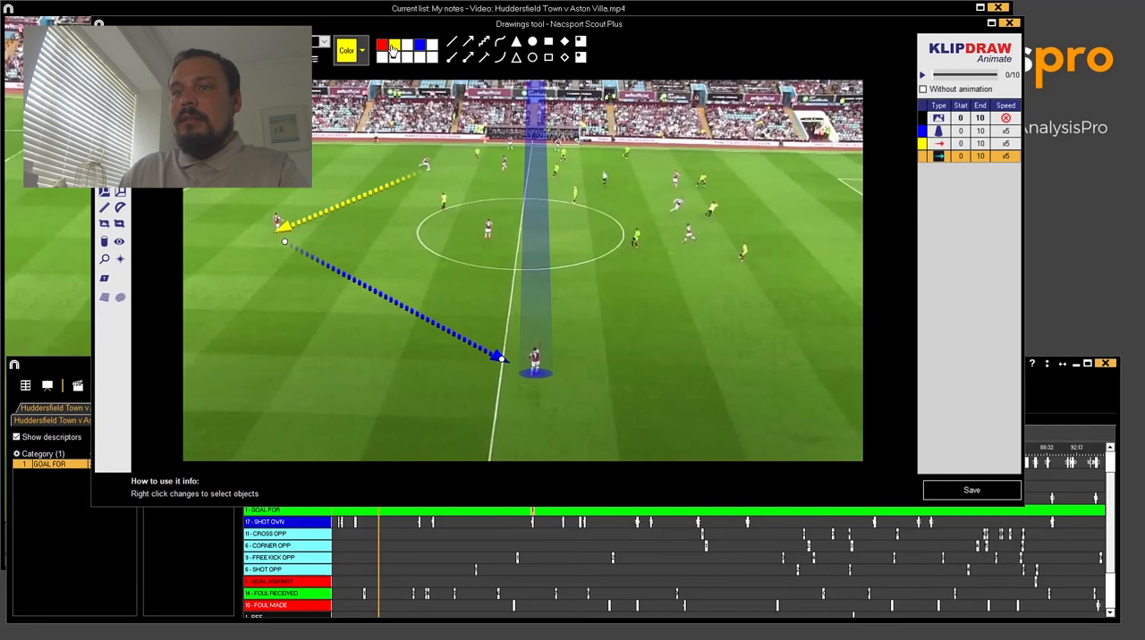
Recolour the second pass arrow yellow to match the other arrows
click(382, 44)
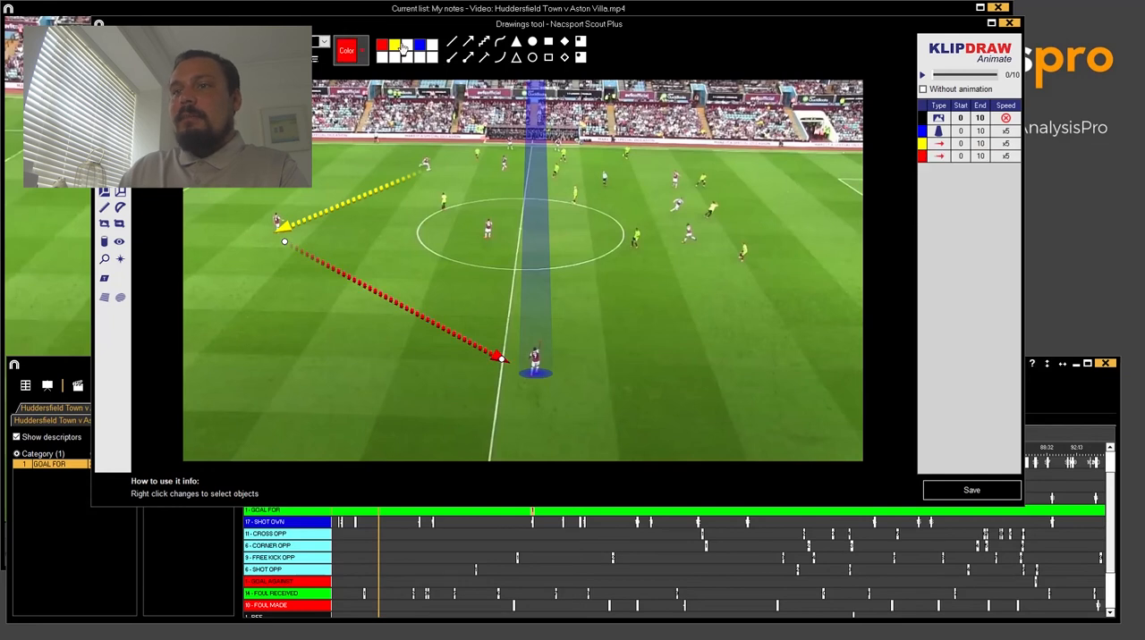
click(393, 45)
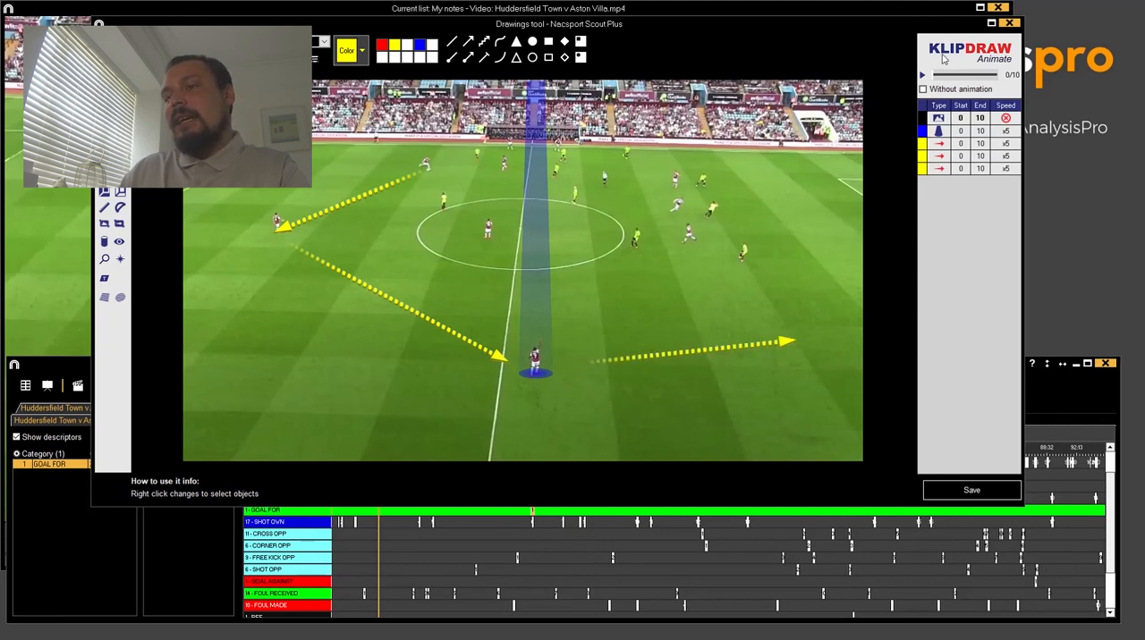
mouse_move(945, 58)
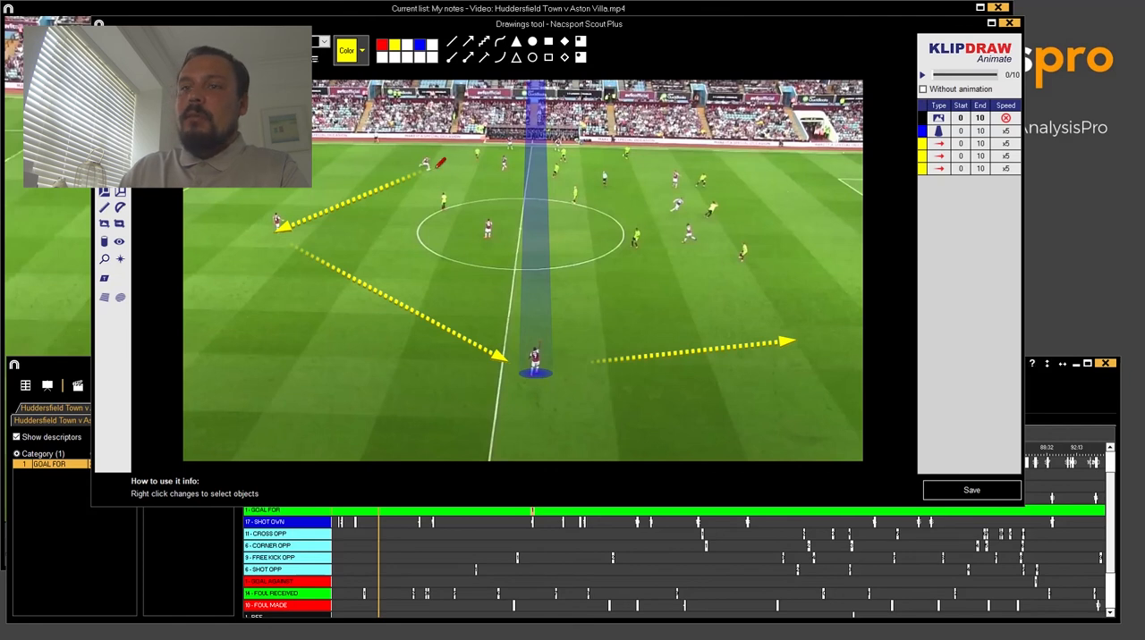
Draw a curved pass arrow across the top of the pitch and recolour it red
drag(433, 170, 711, 192)
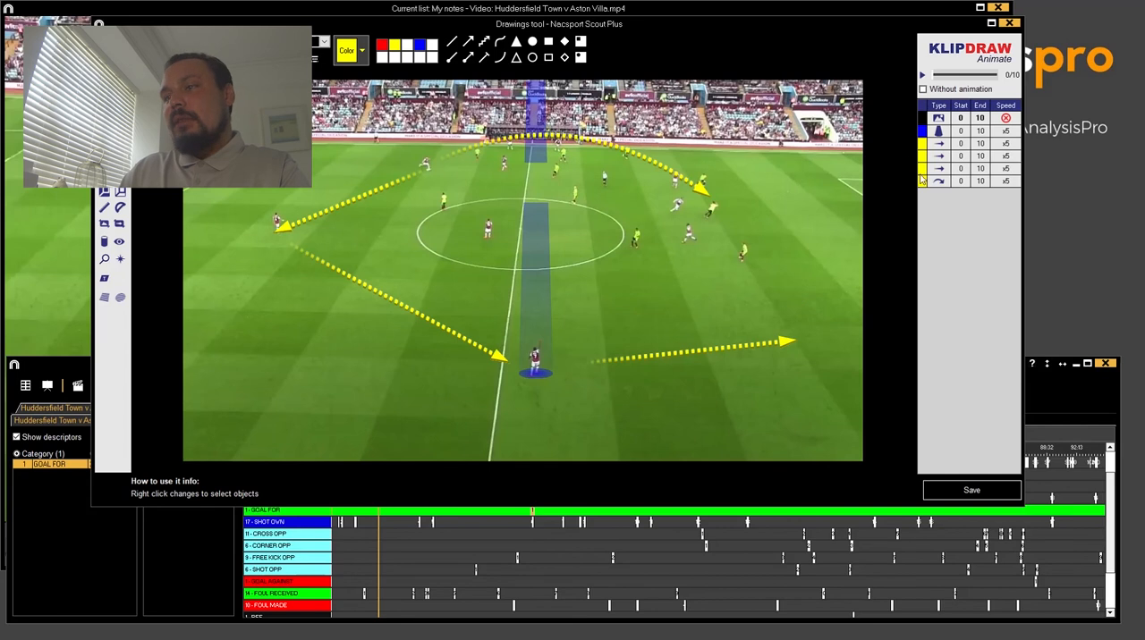
click(938, 180)
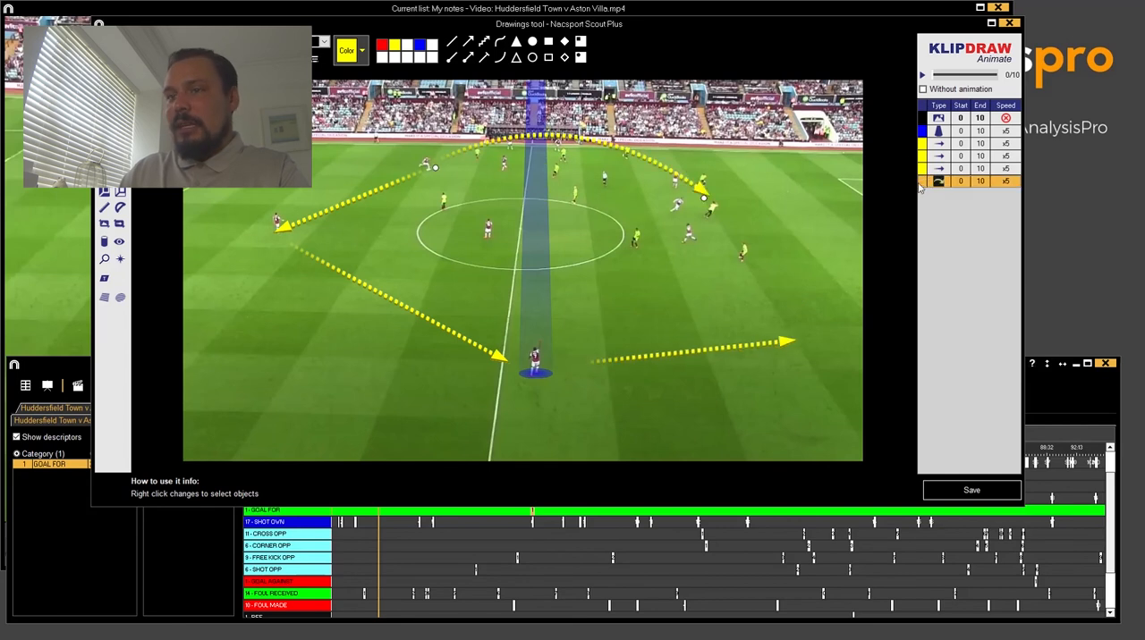
click(421, 46)
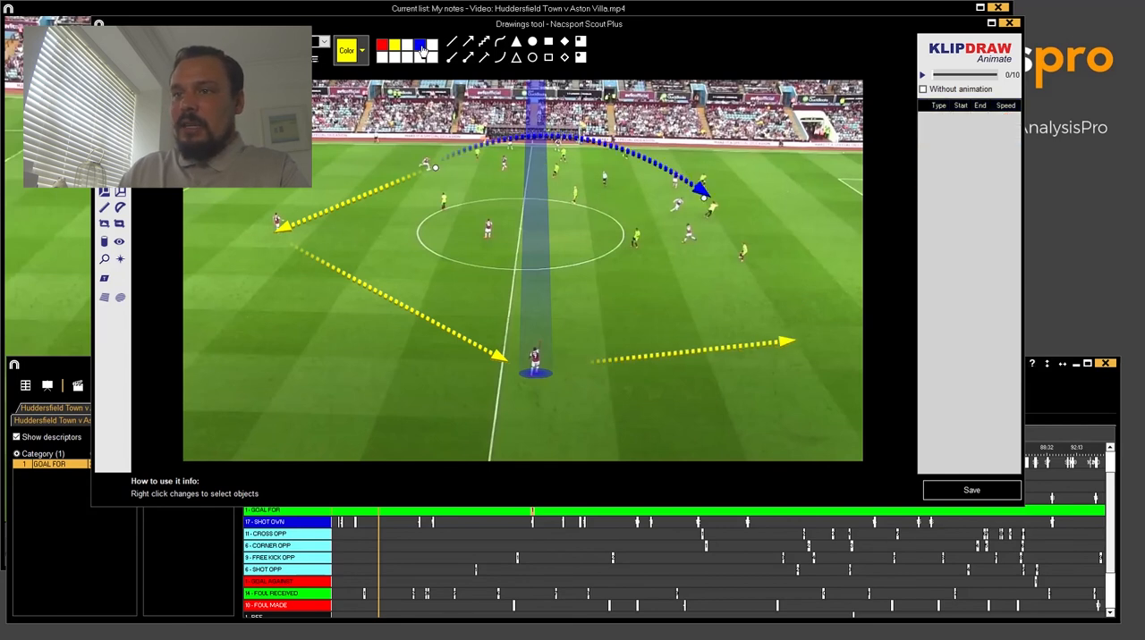
click(379, 46)
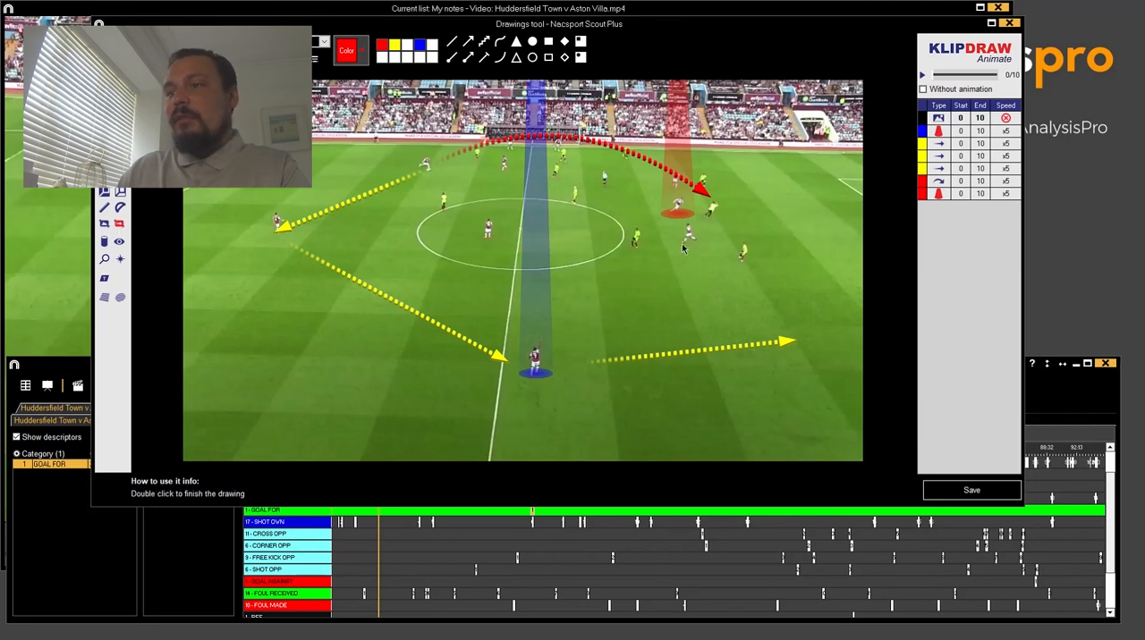
mouse_move(489, 260)
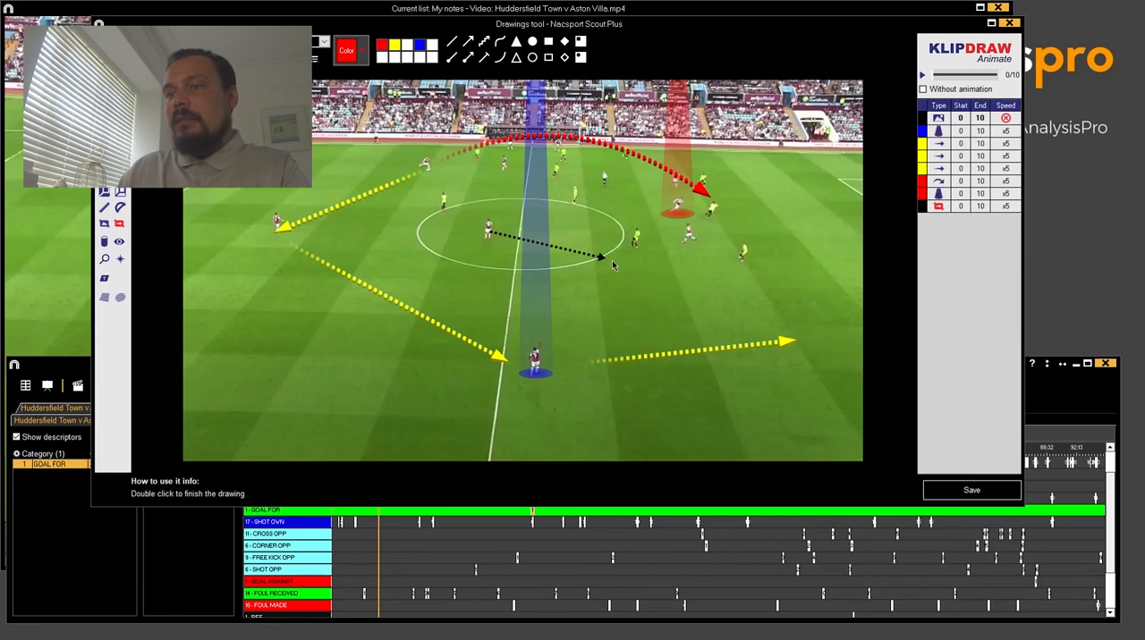
Add a highlight on the player in the centre circle
click(939, 206)
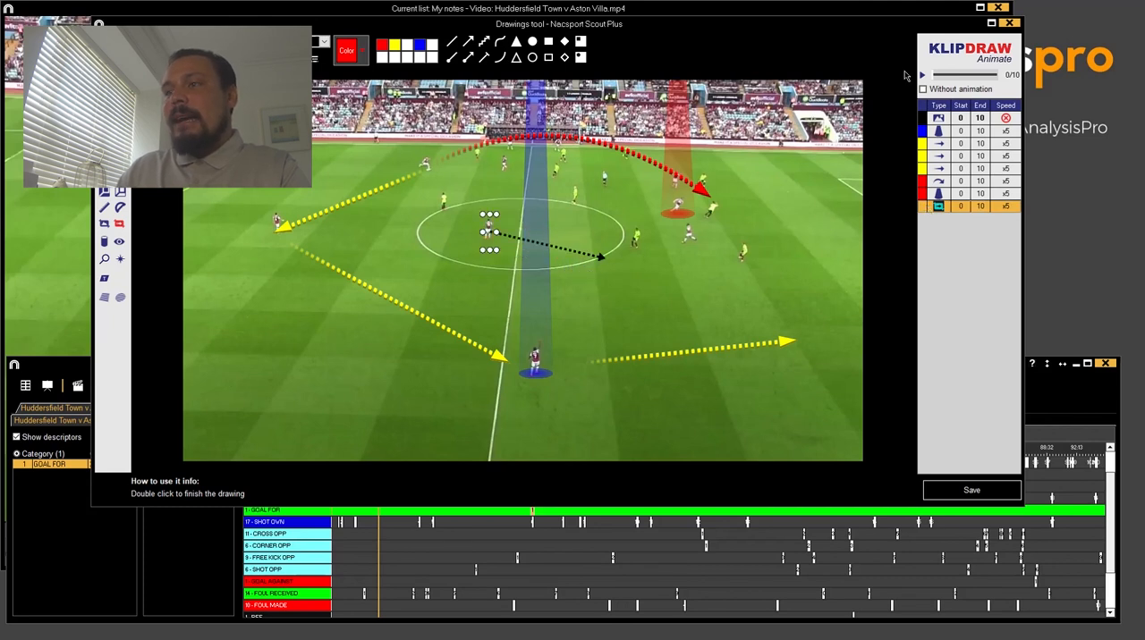
Select all drawings in the Animate panel and play back their animation
click(923, 88)
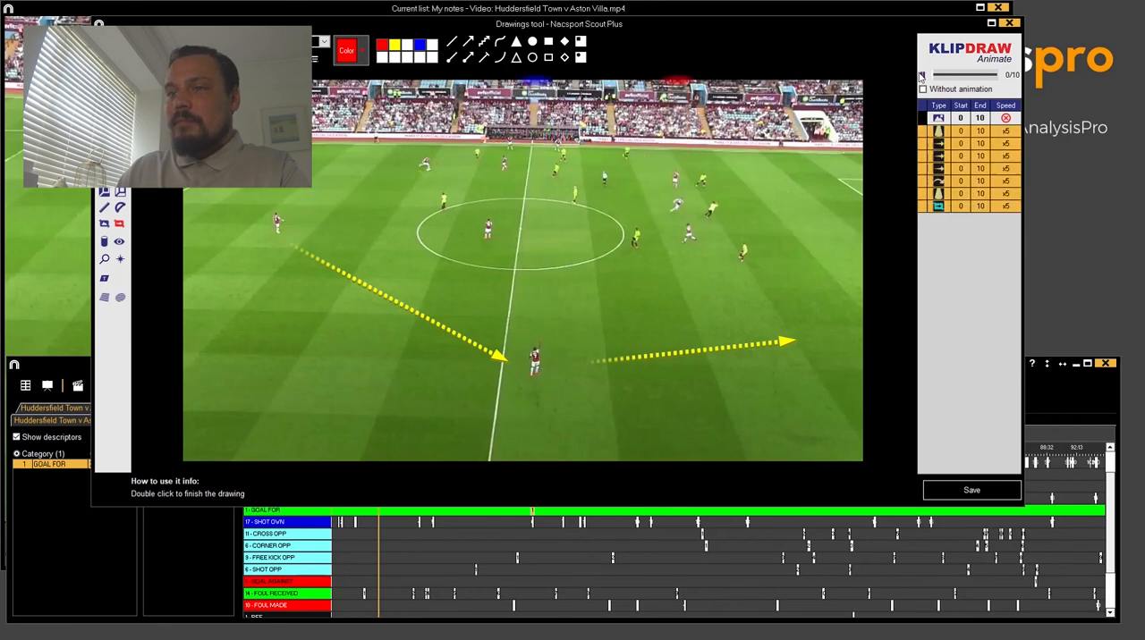
click(922, 75)
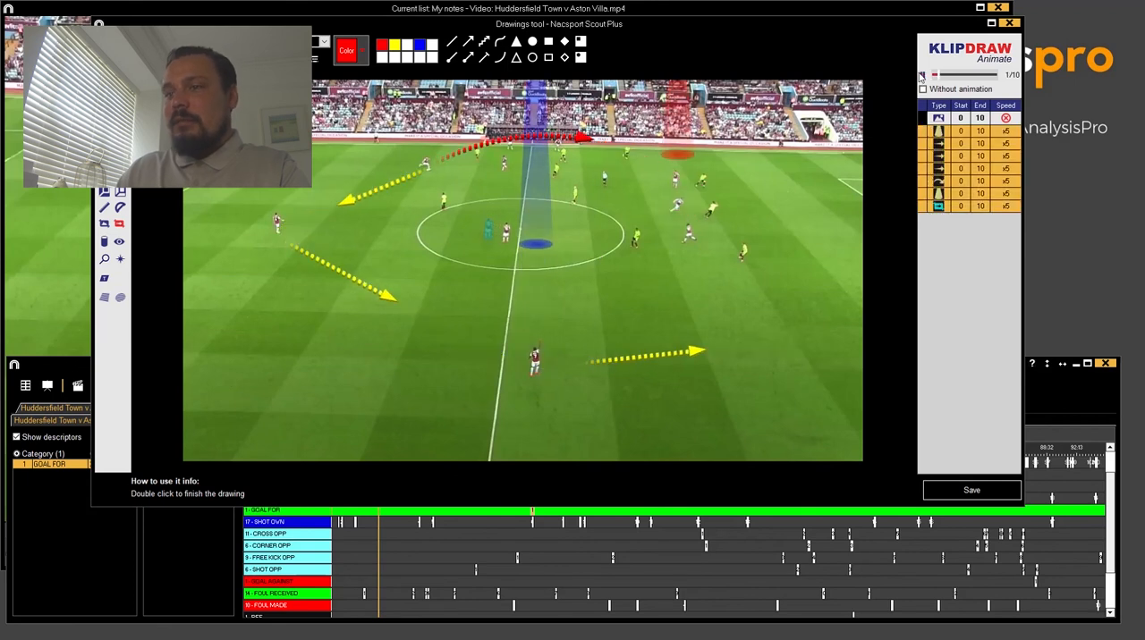
click(922, 75)
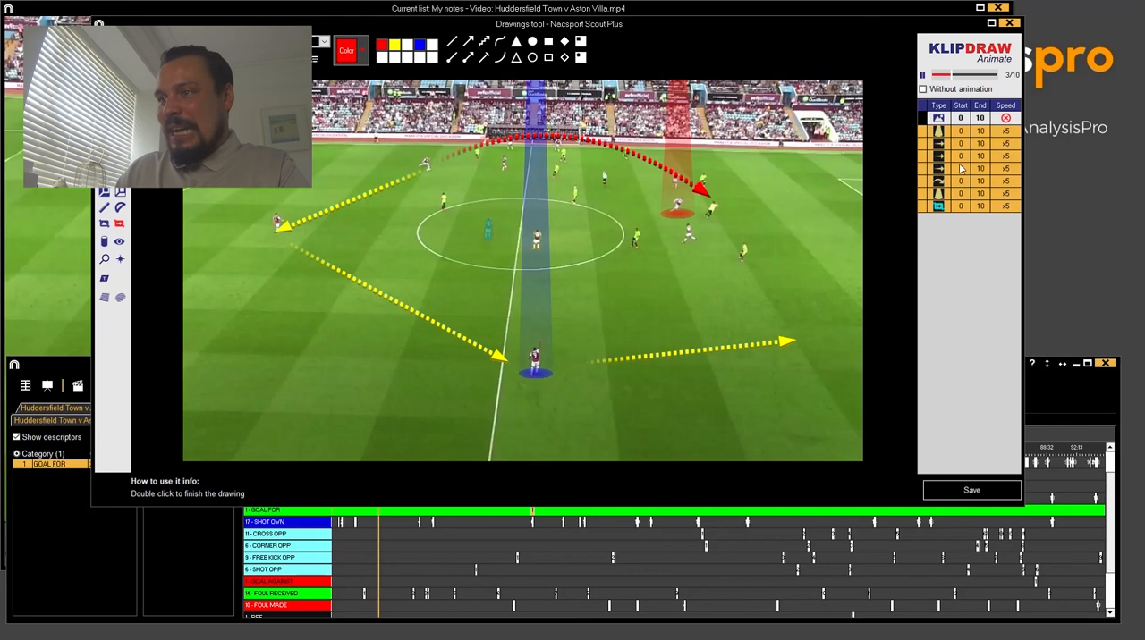